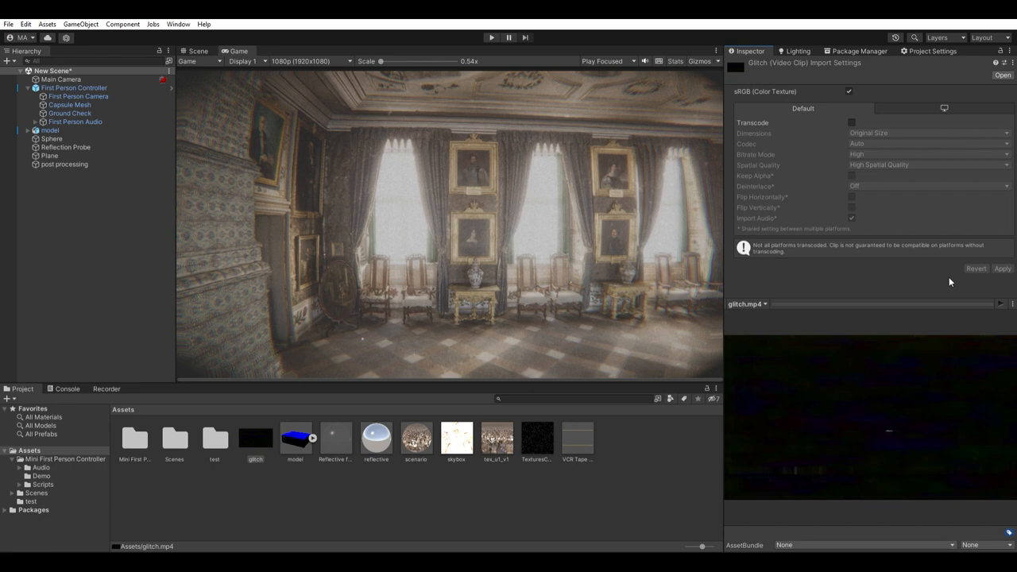
mouse_move(992, 294)
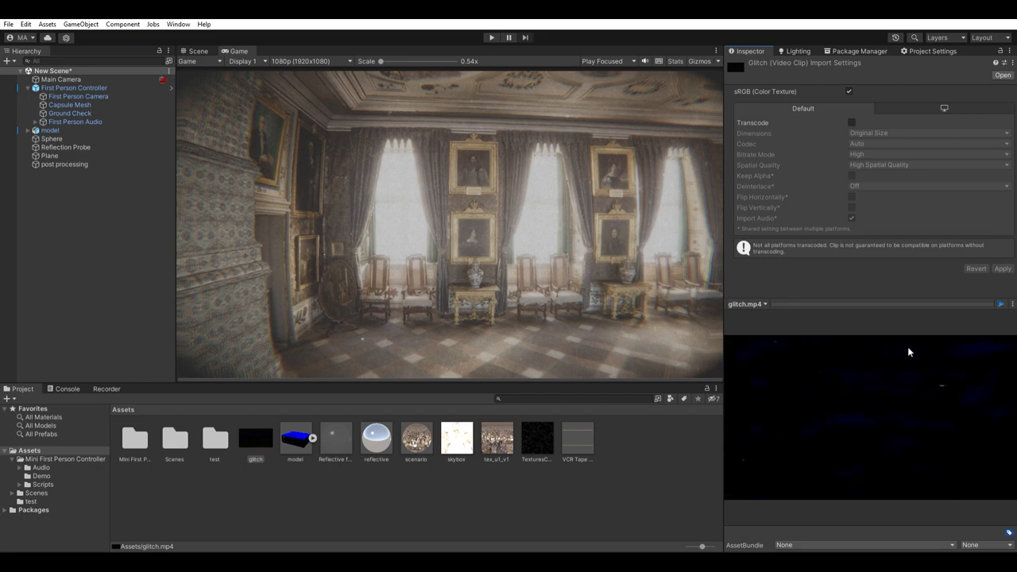
- Scale the camera-parented Plane to 0.09 so it fills the view, then create a new material asset
click(197, 49)
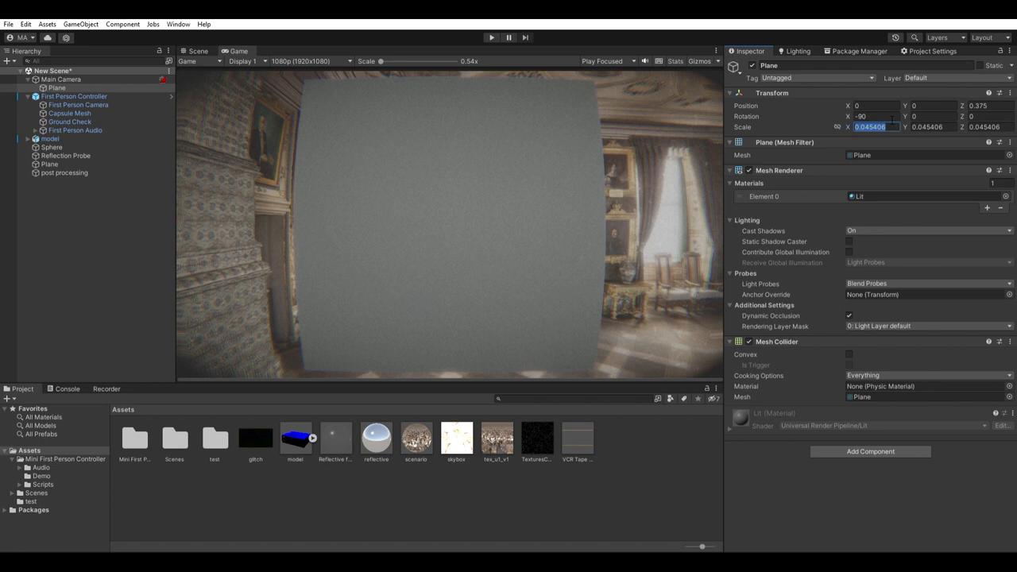
text(0.09)
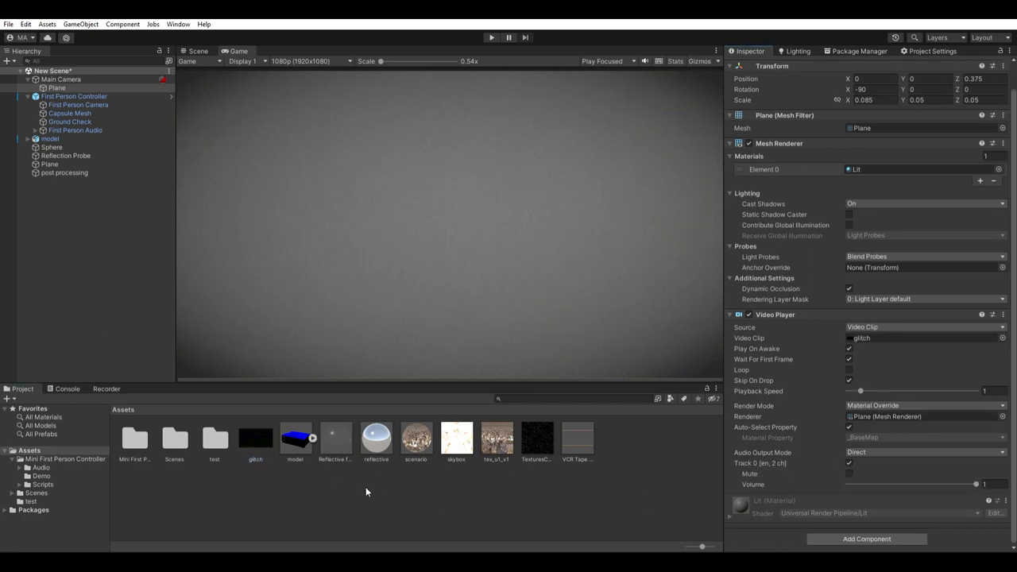
click(337, 438)
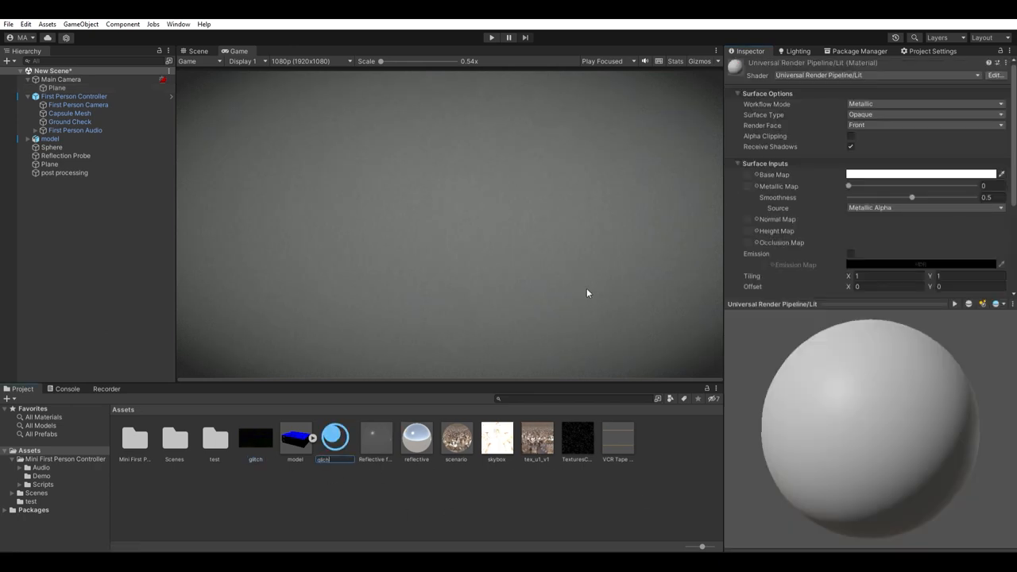
- Give the glitch material the URP Particles/Unlit shader with transparent surface and alpha blending
click(254, 437)
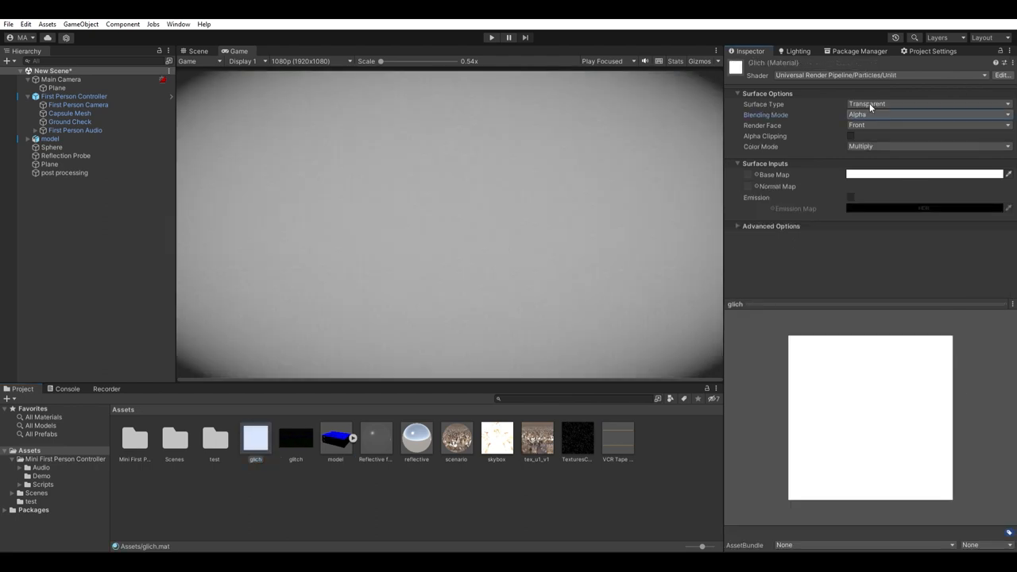
click(920, 115)
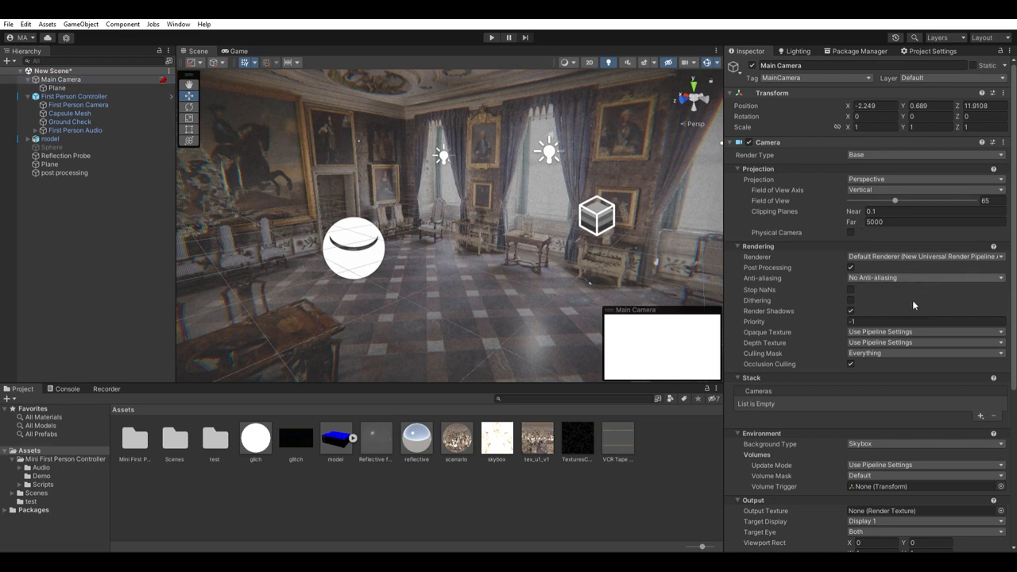
- Create a Render Texture asset named render in Assets
click(921, 278)
text(render)
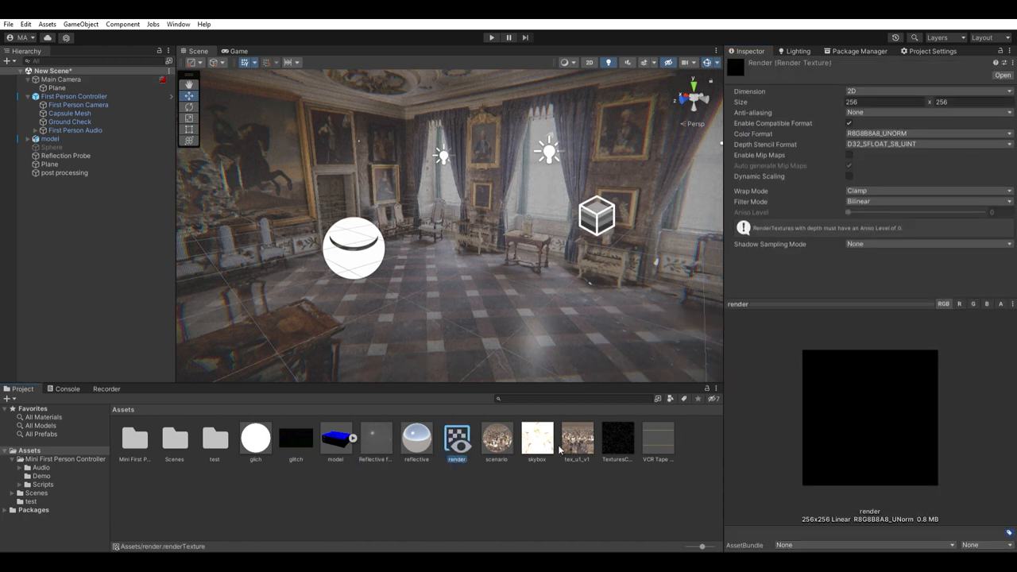
- Set the render texture size to 640 by 360 pixels
text(640)
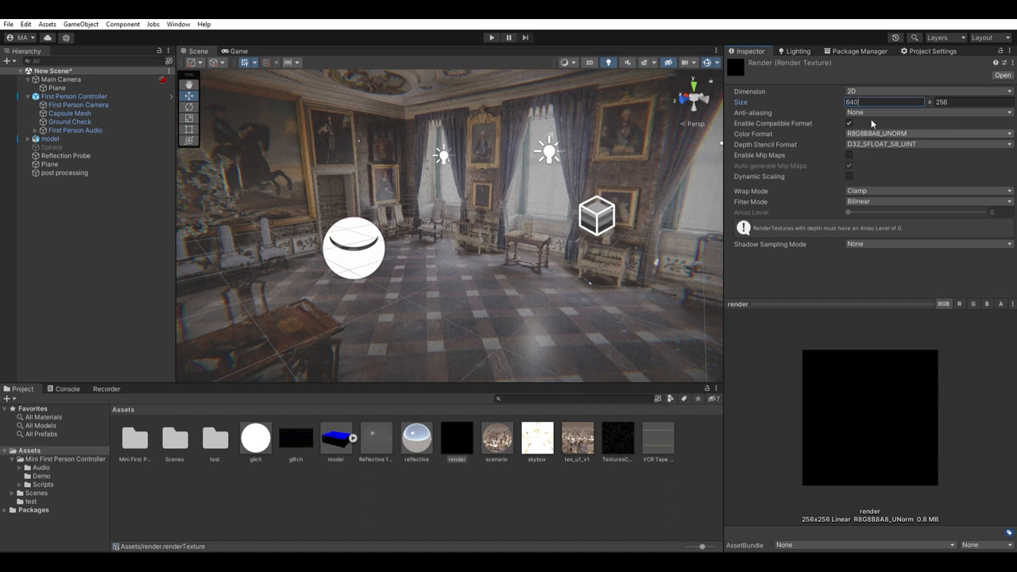
text(360)
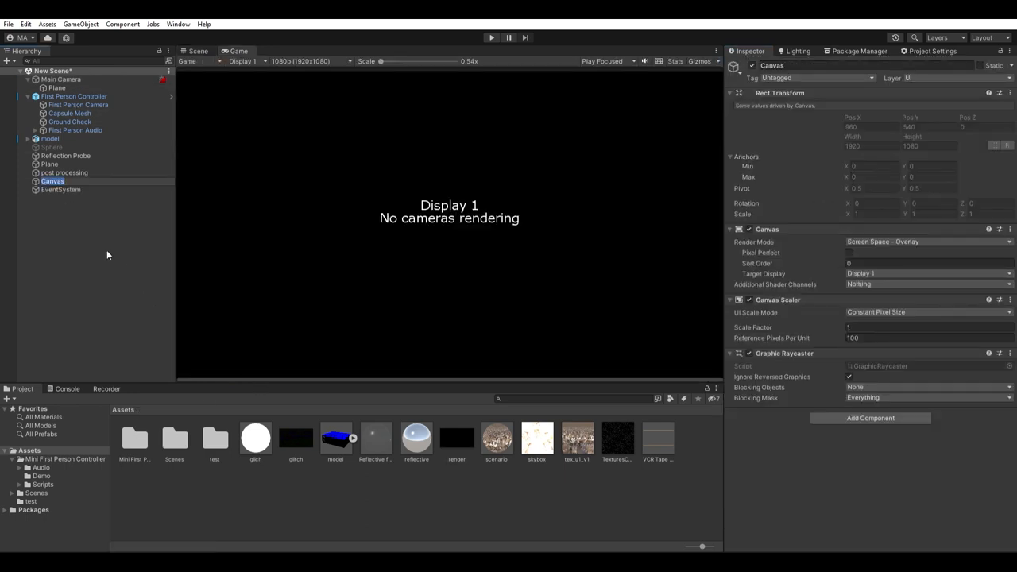
- Make the Canvas scale with screen size at a 1920 by 1080 reference resolution
click(921, 311)
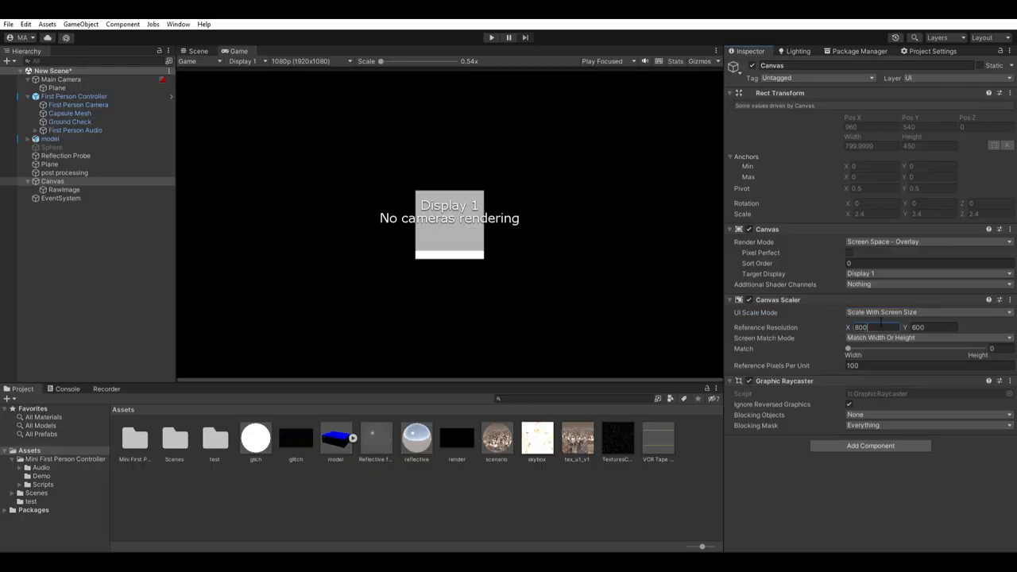
text(1920)
click(932, 328)
text(108)
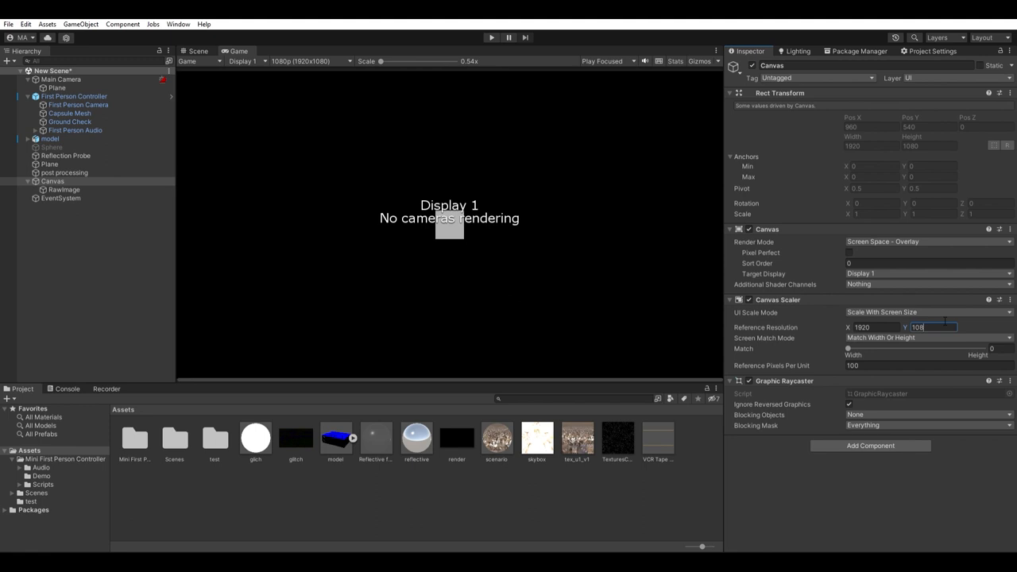
click(66, 189)
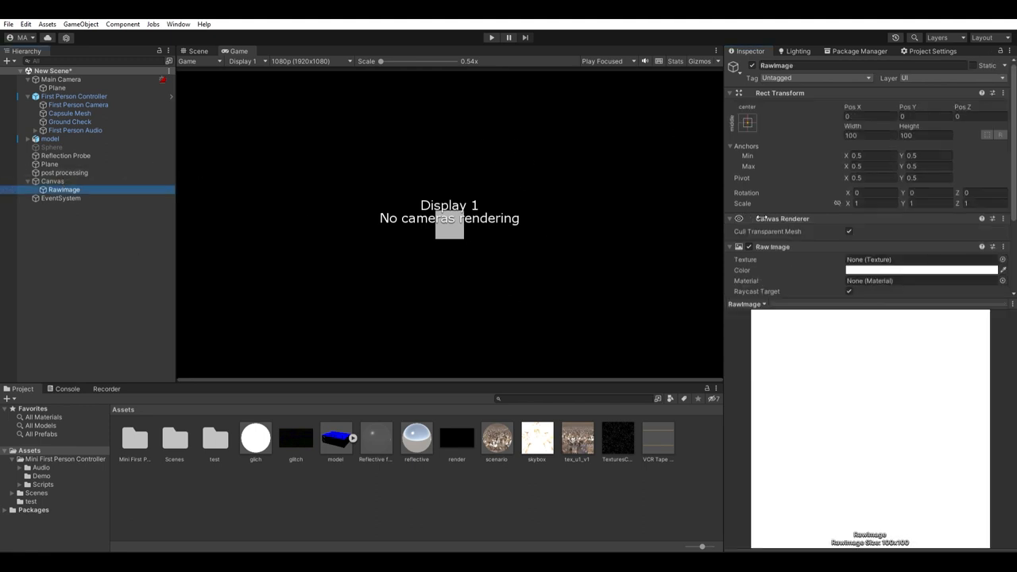
- Stretch the RawImage full screen with the render texture, test in Play mode, and add a new Camera
click(747, 123)
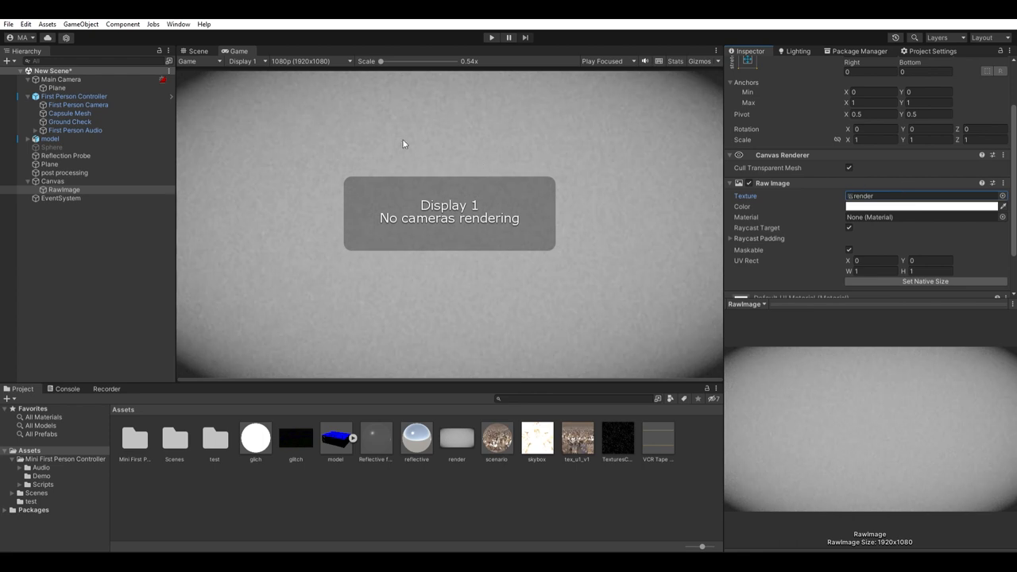
click(197, 49)
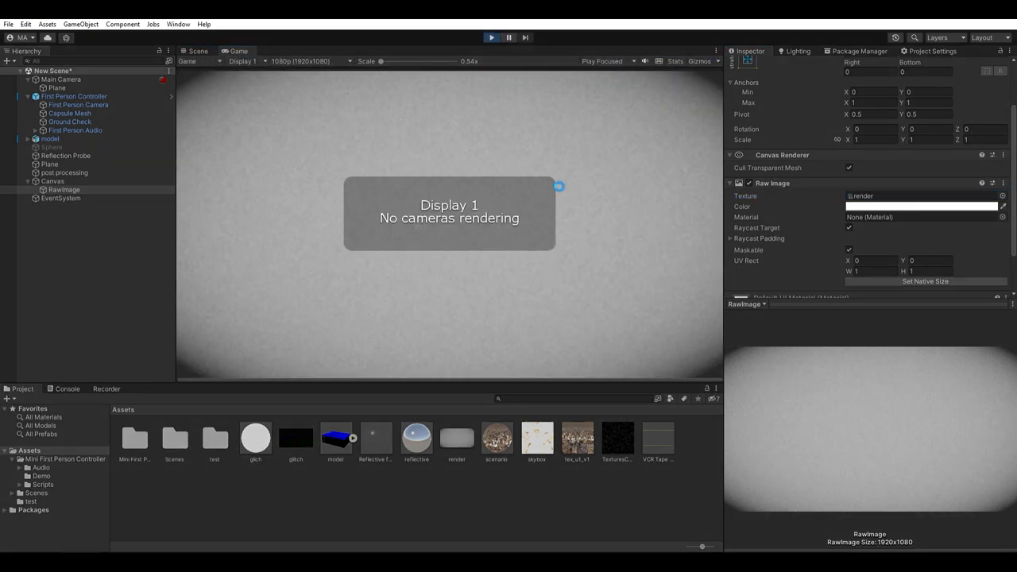
click(52, 207)
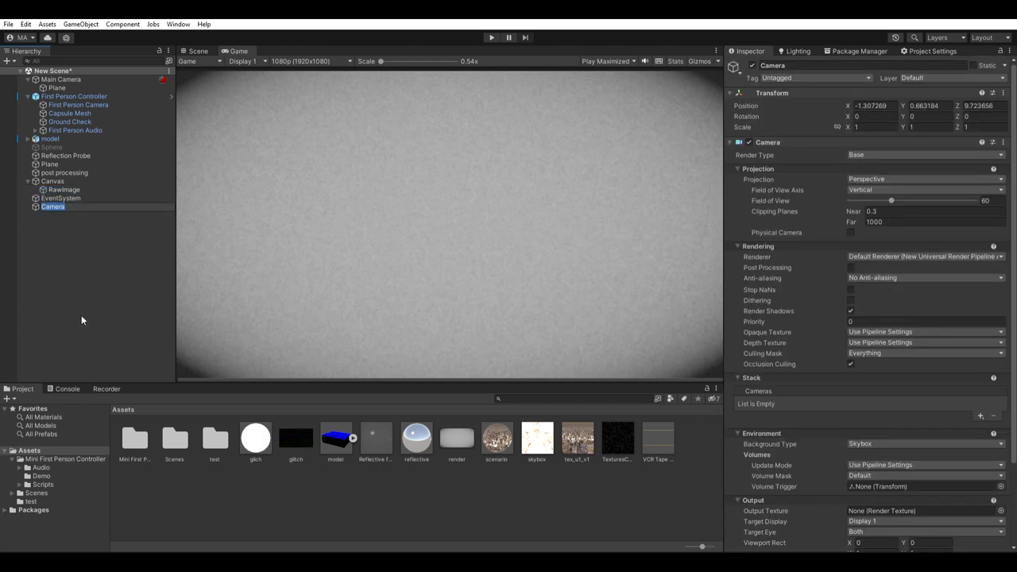